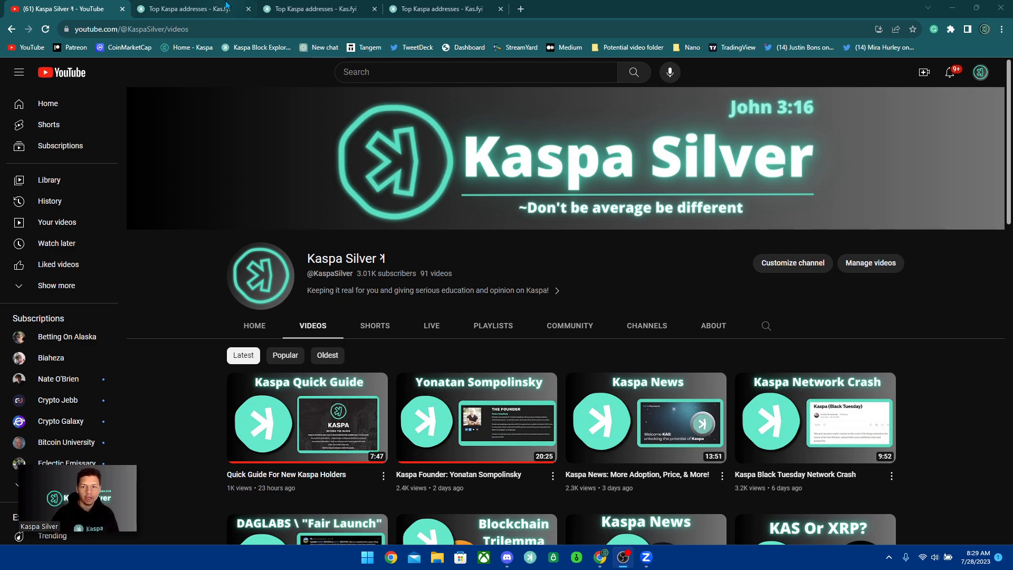
Step: Switch to the Kas.fyi Top Kaspa addresses tab and scroll through the rankings table
left_click(187, 9)
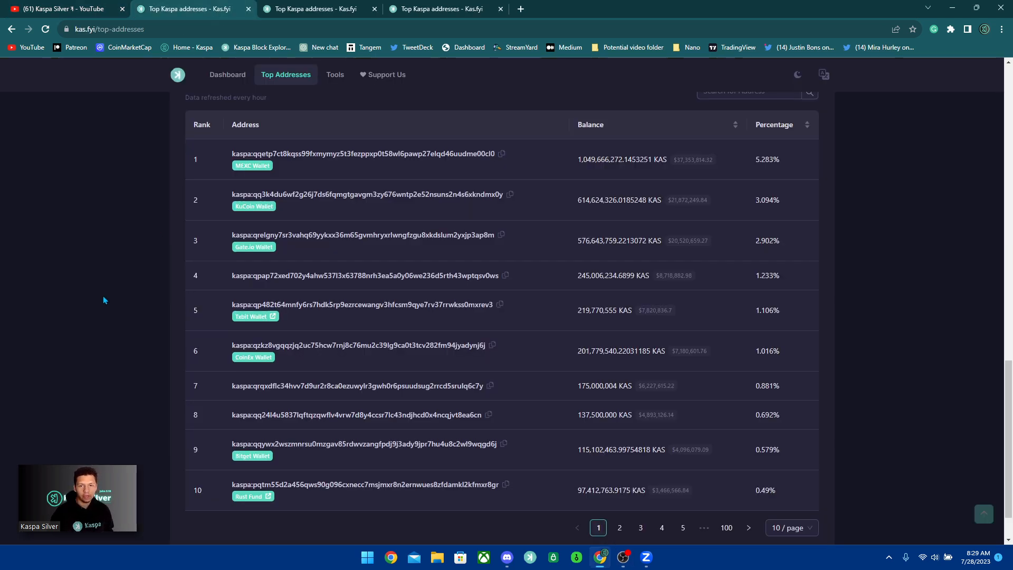
scroll("up", 3)
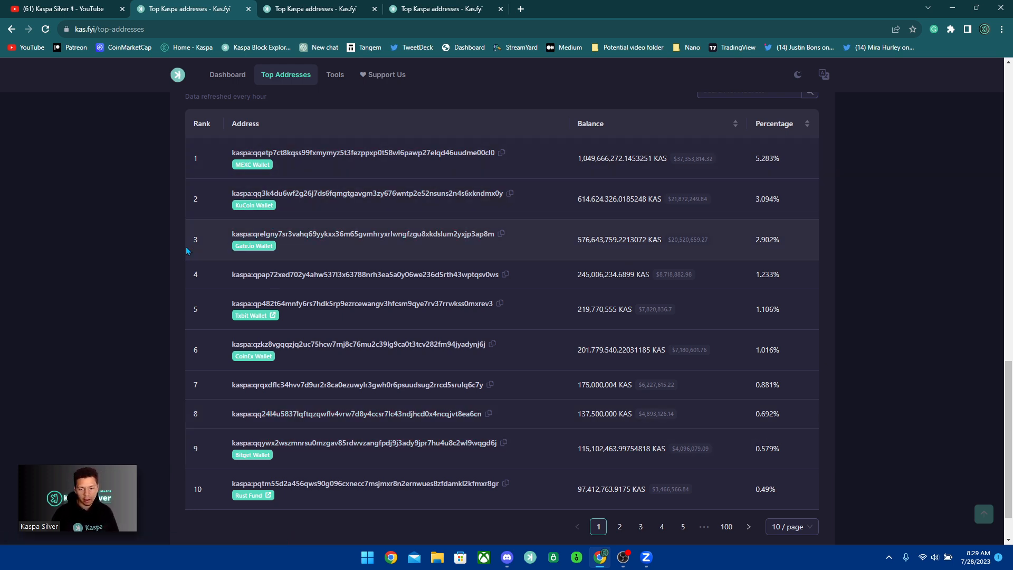
scroll("down", 3)
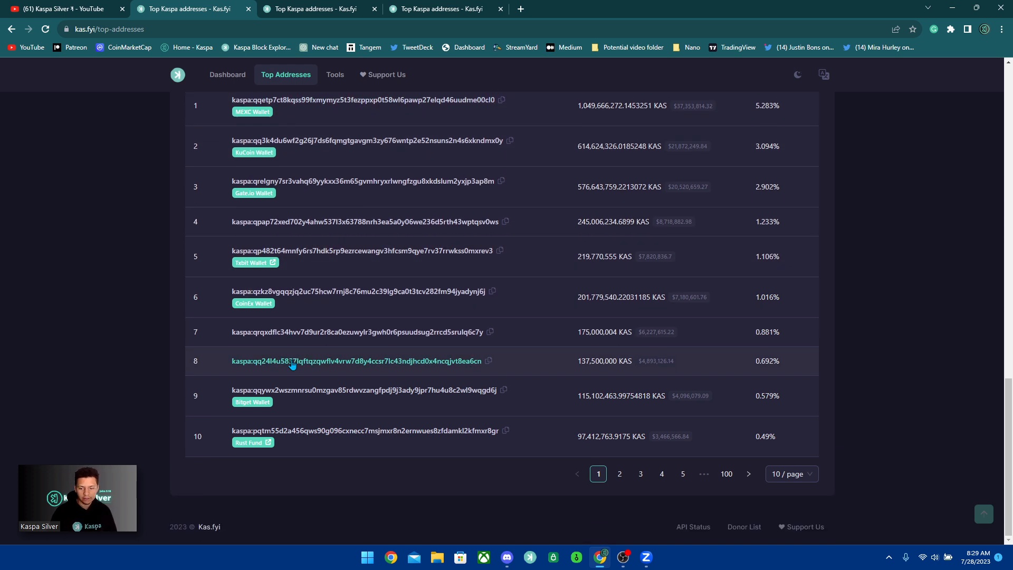
mouse_move(248, 442)
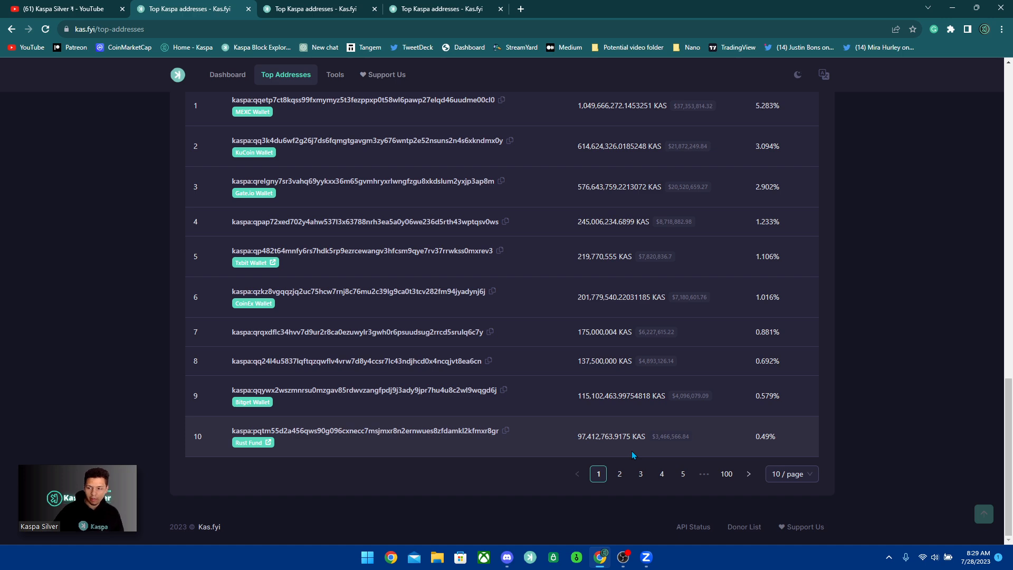
mouse_move(523, 457)
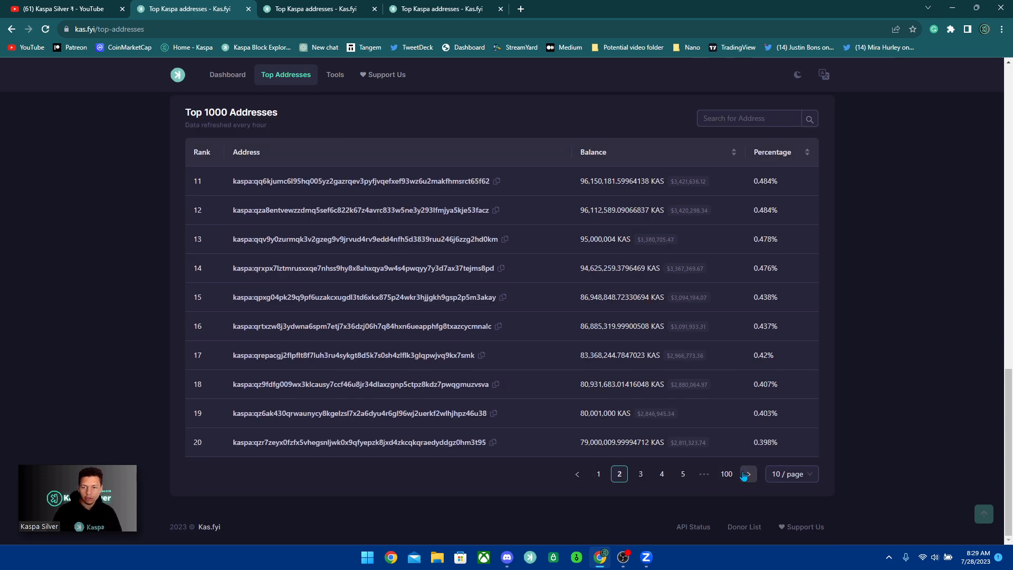
Step: Switch to the rankings copy at page 18, ranks 171–180, showing the burn address
left_click(743, 473)
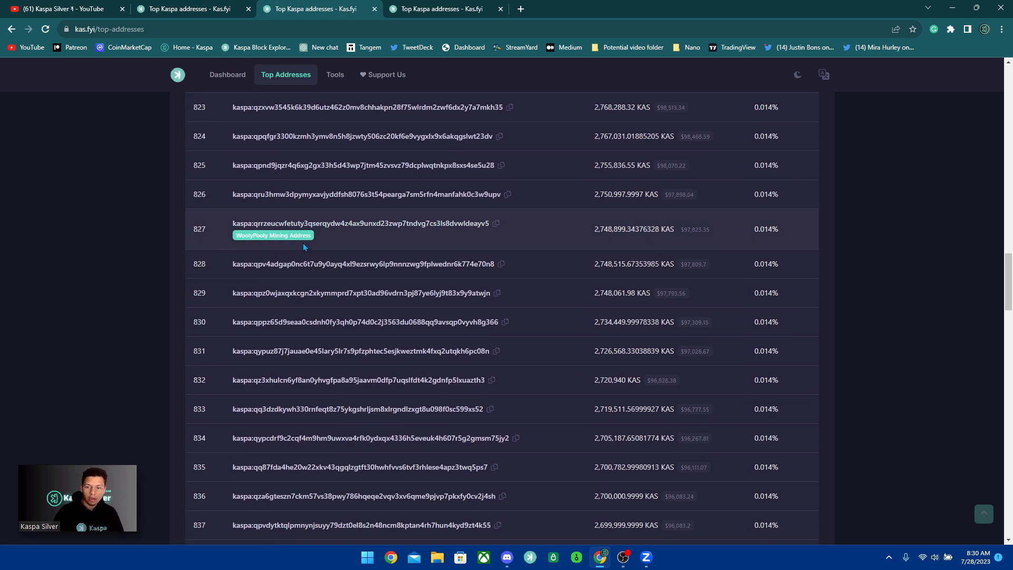
scroll("down", 3)
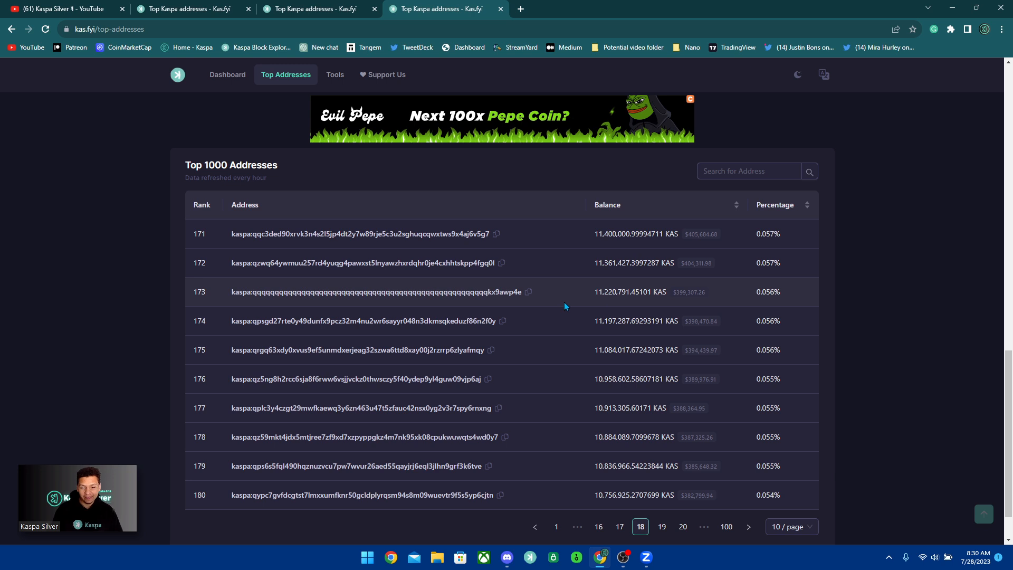
mouse_move(252, 302)
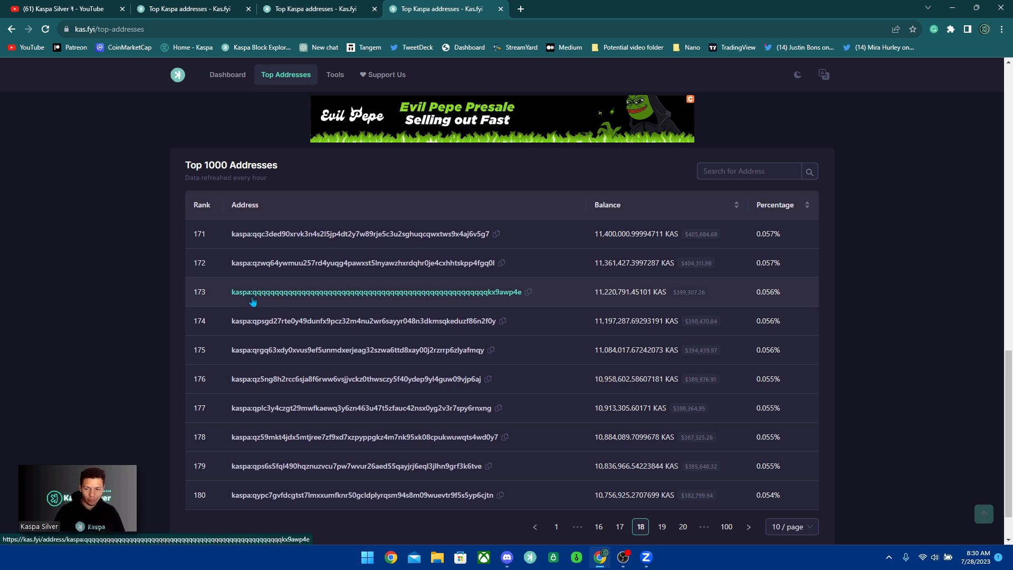
mouse_move(475, 304)
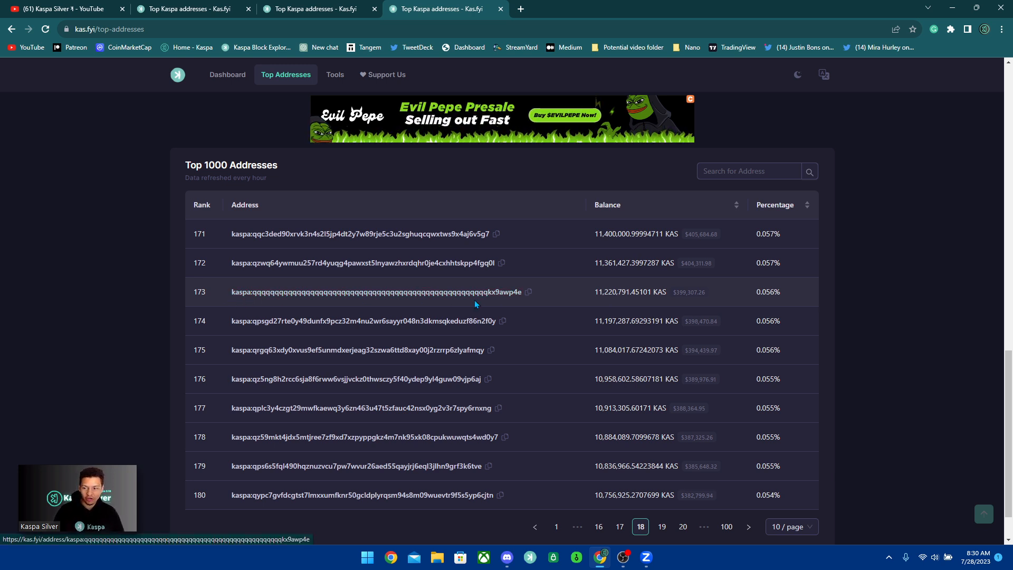
Step: Open the rank 173 burn address page and turn on Show Details for its transactions
left_click(377, 291)
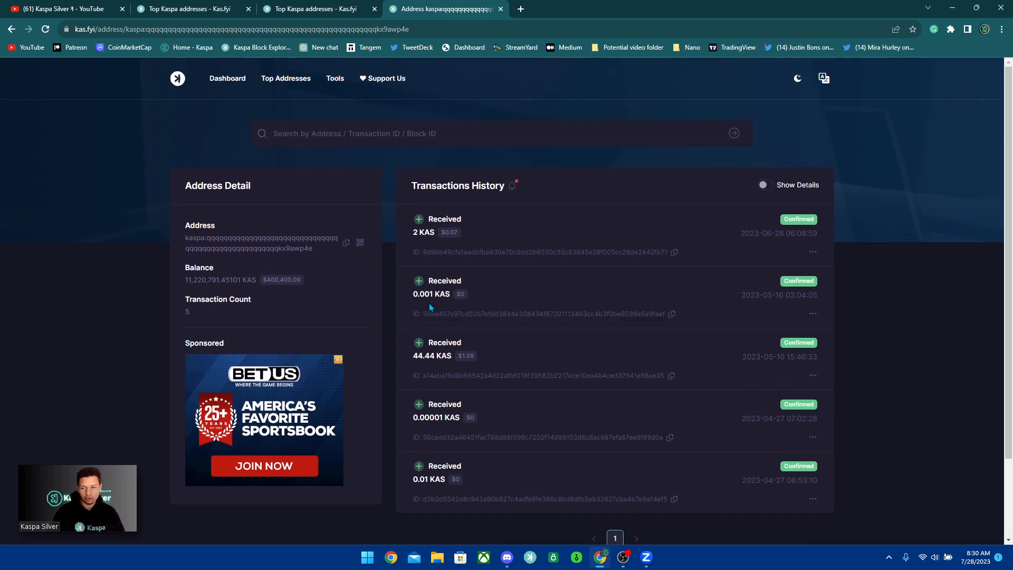
scroll("down", 3)
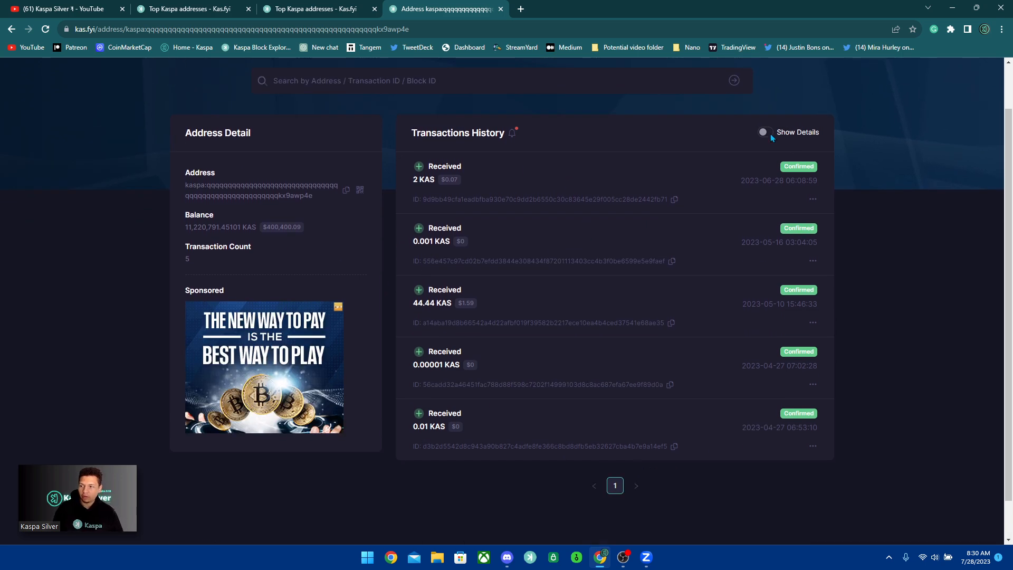
left_click(763, 131)
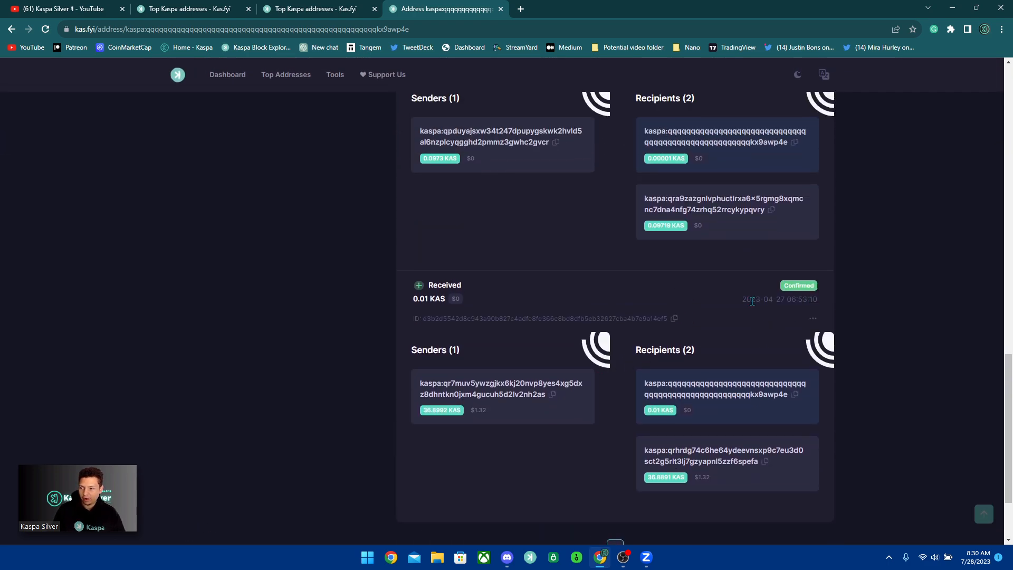
scroll("up", 3)
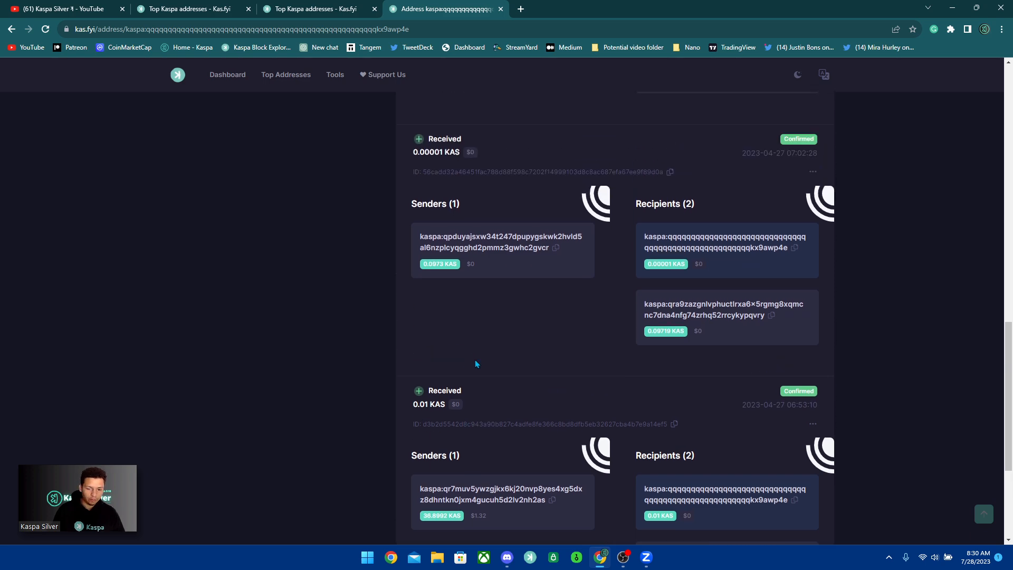
mouse_move(485, 351)
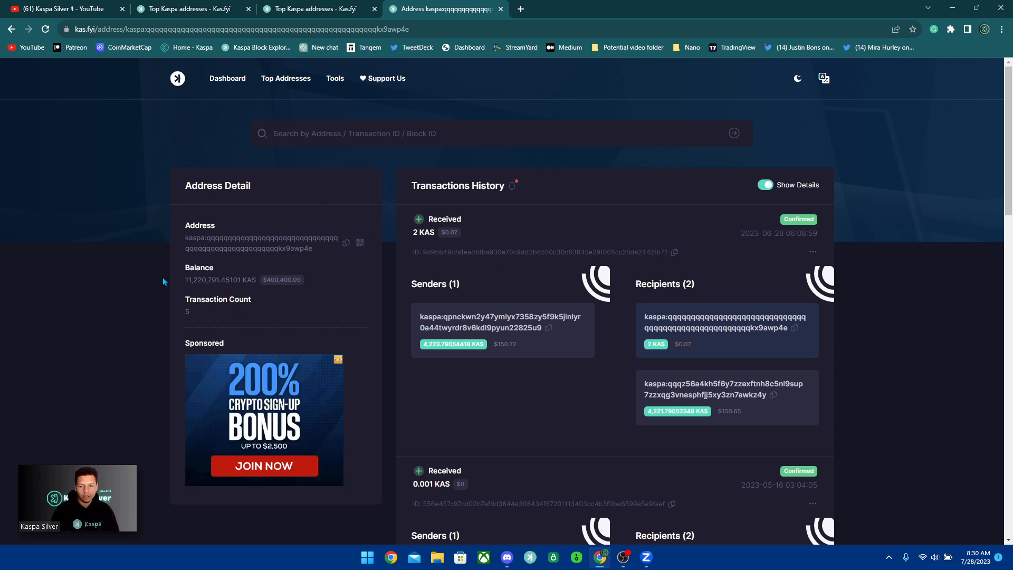
mouse_move(373, 272)
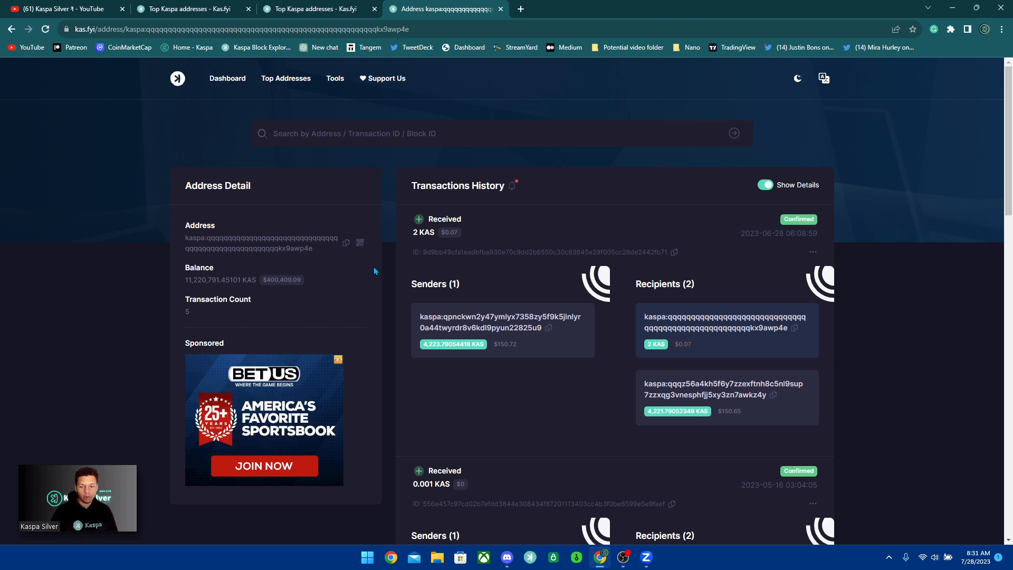
left_click(506, 556)
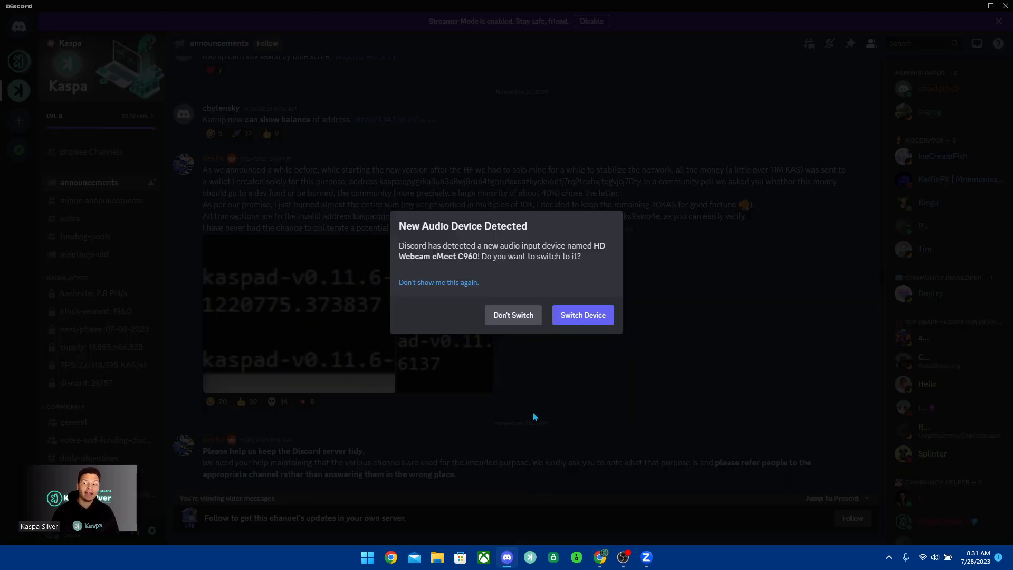
left_click(512, 315)
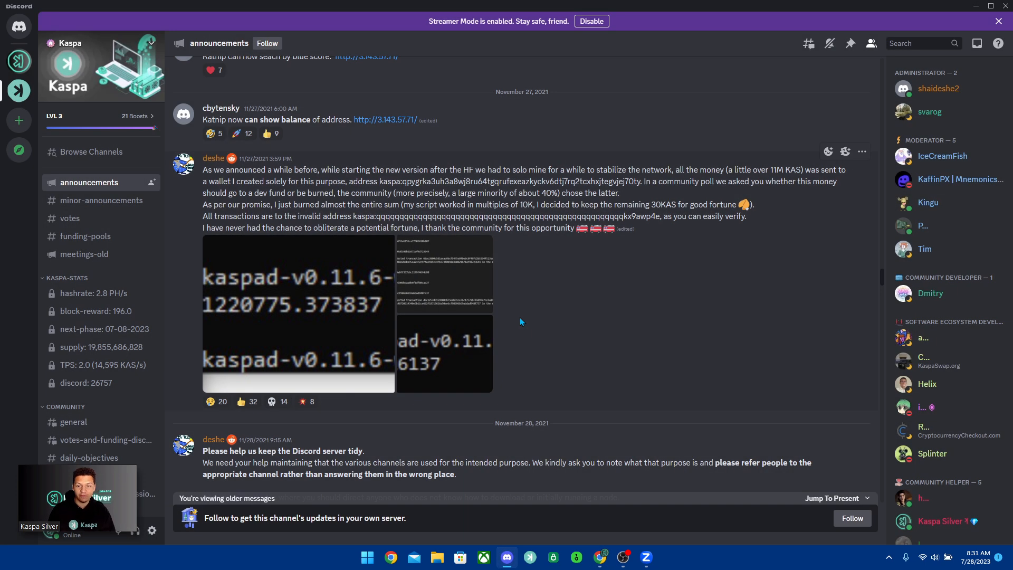
mouse_move(249, 167)
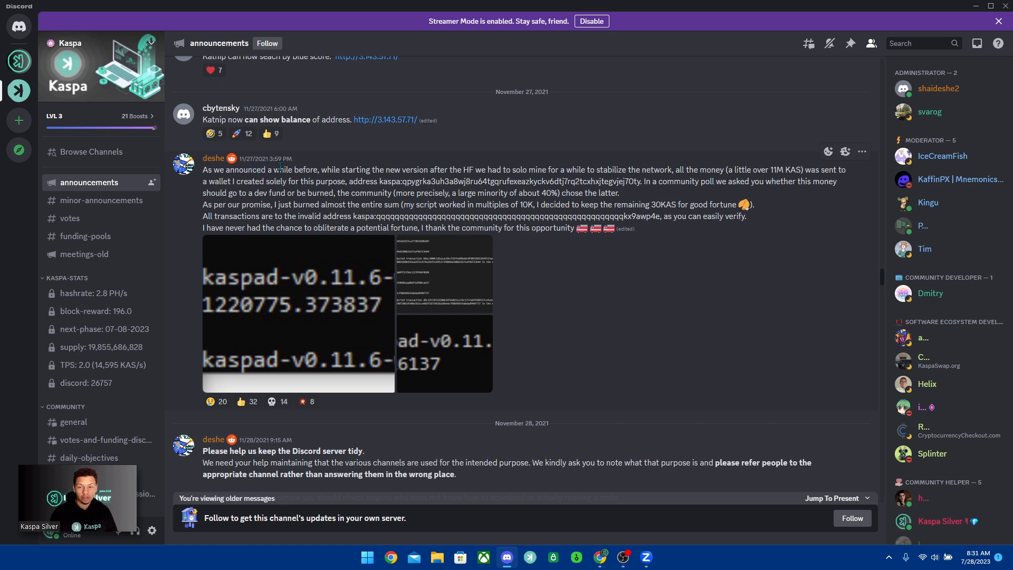
double_click(355, 216)
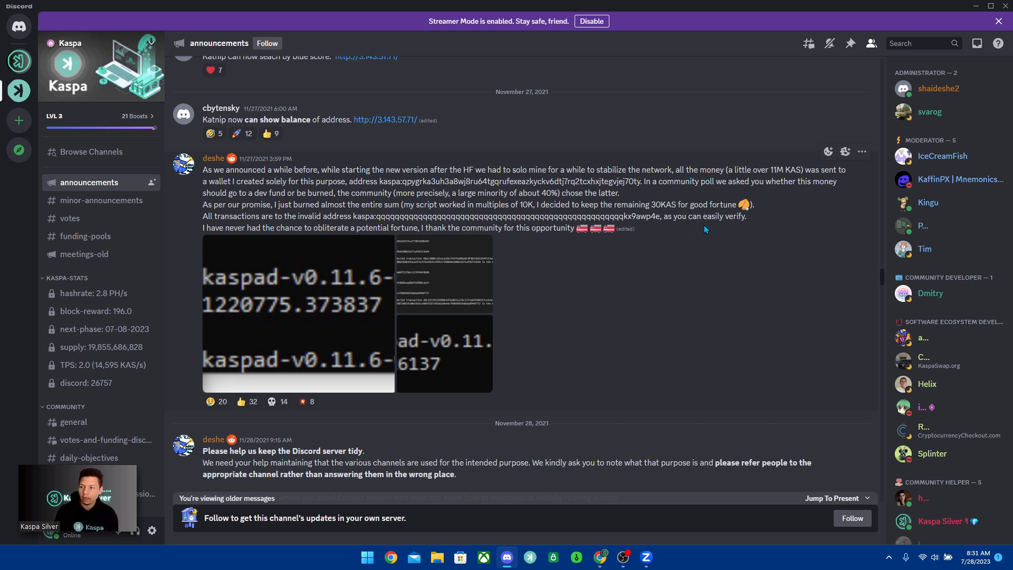
mouse_move(699, 239)
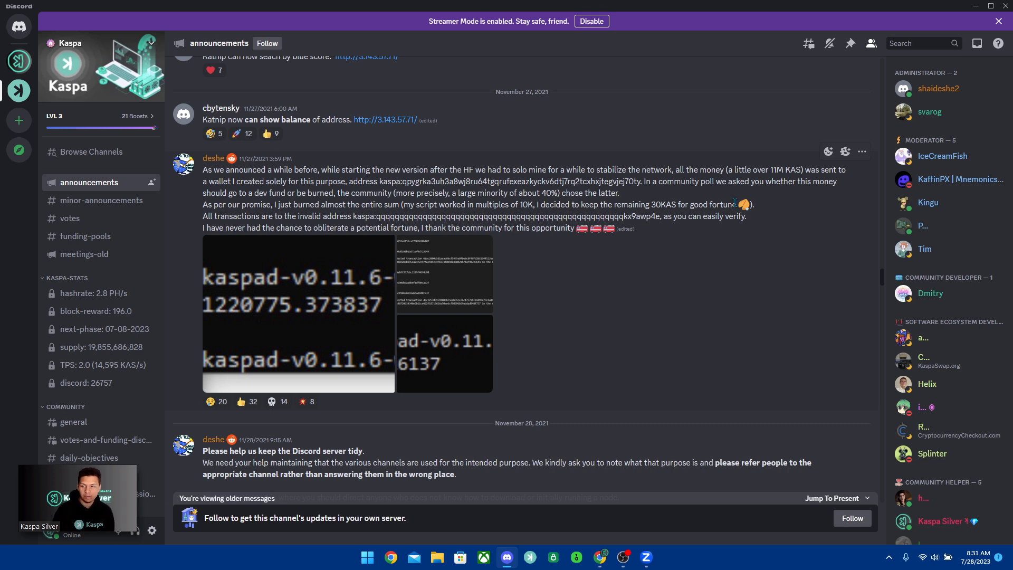
left_click_drag(380, 181, 527, 181)
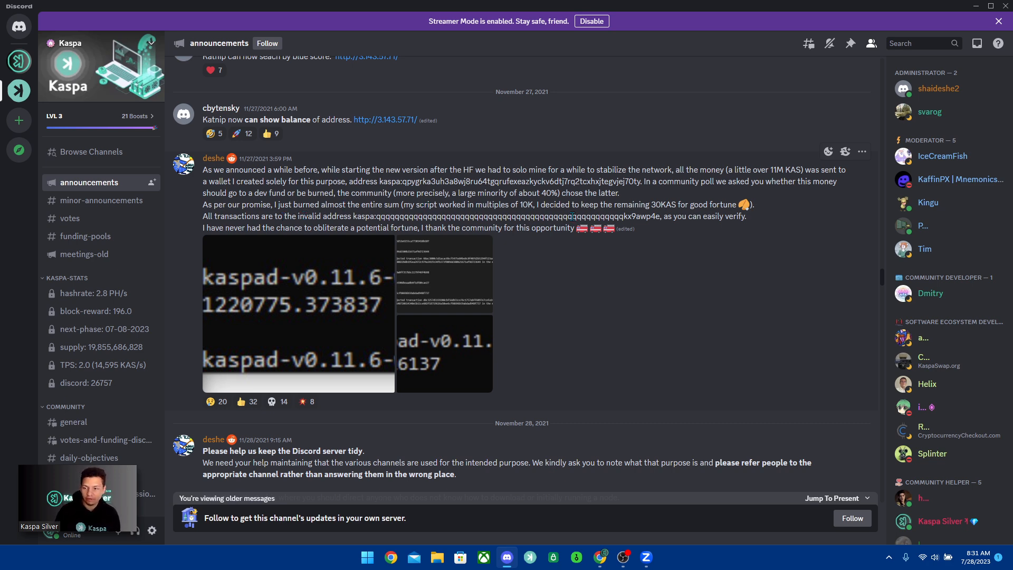
mouse_move(696, 204)
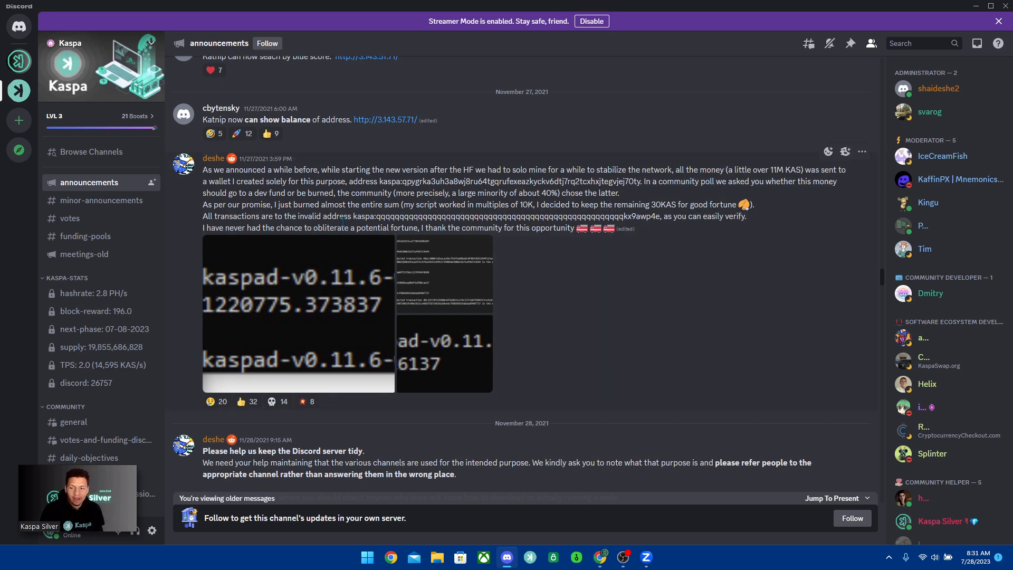
left_click_drag(351, 216, 572, 216)
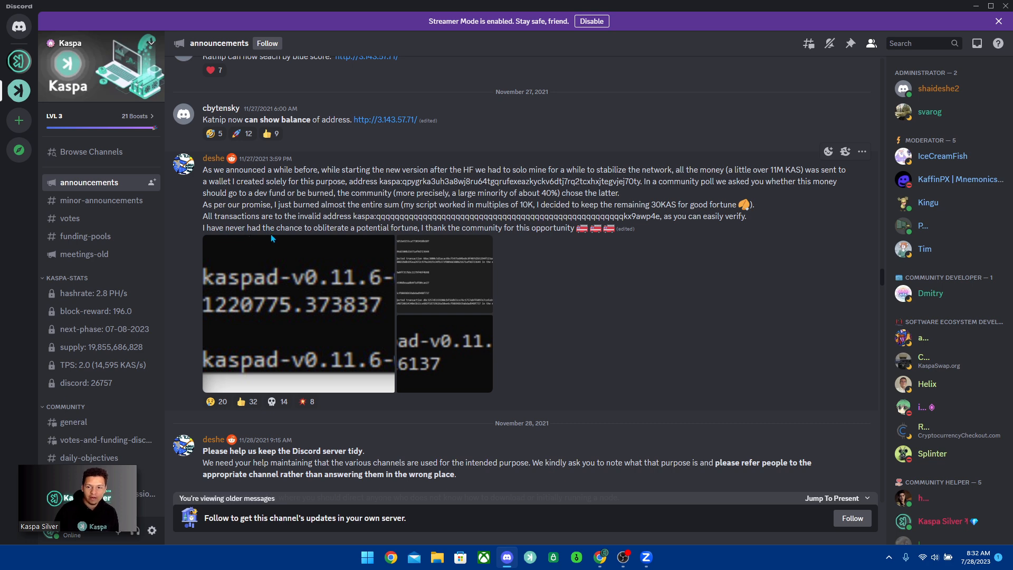
mouse_move(394, 231)
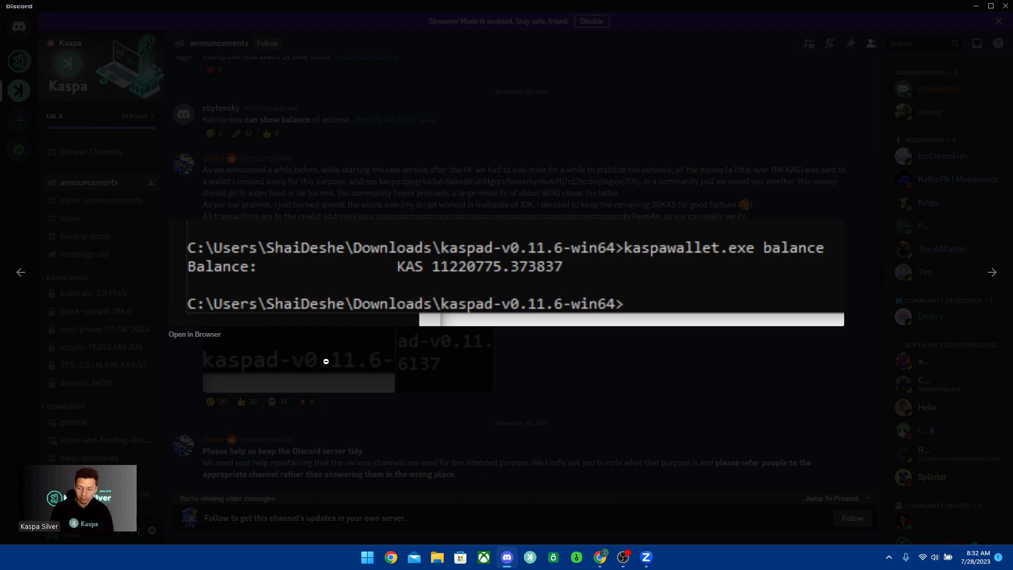
mouse_move(467, 354)
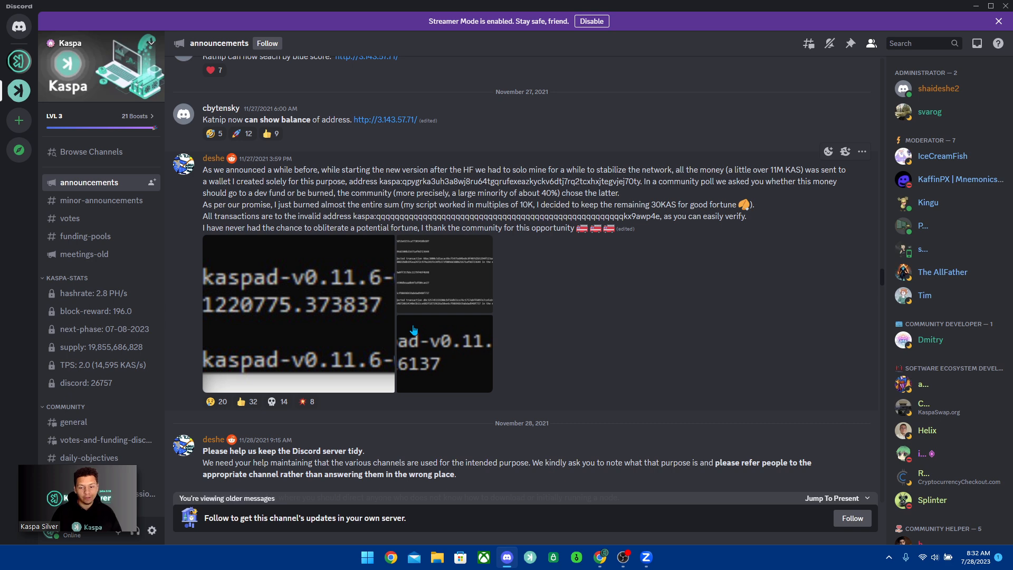
mouse_move(612, 538)
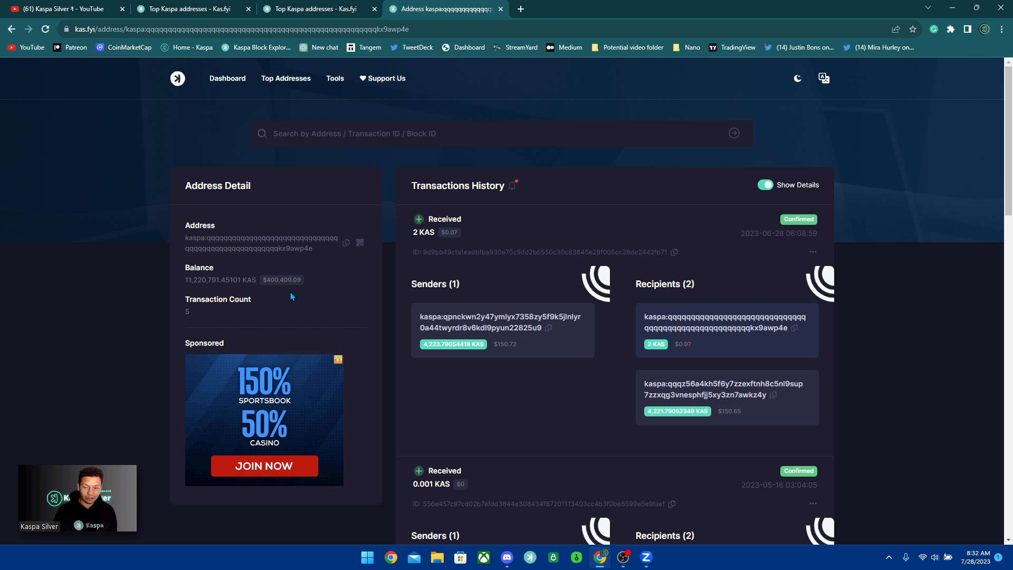
Step: Highlight the 11,220,791.45101 KAS balance, scroll the page, then go to the YouTube tab
double_click(277, 279)
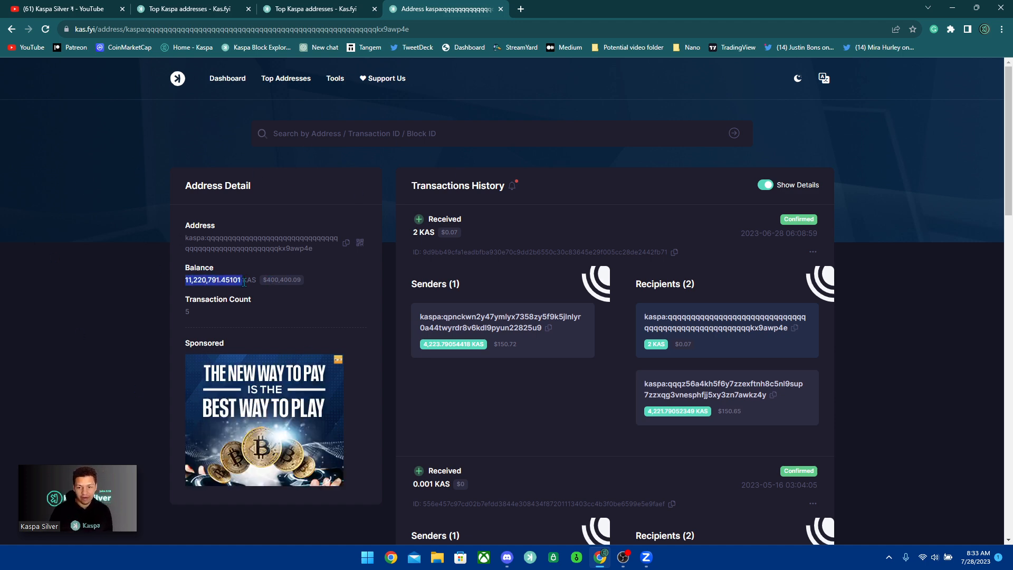
scroll("down", 3)
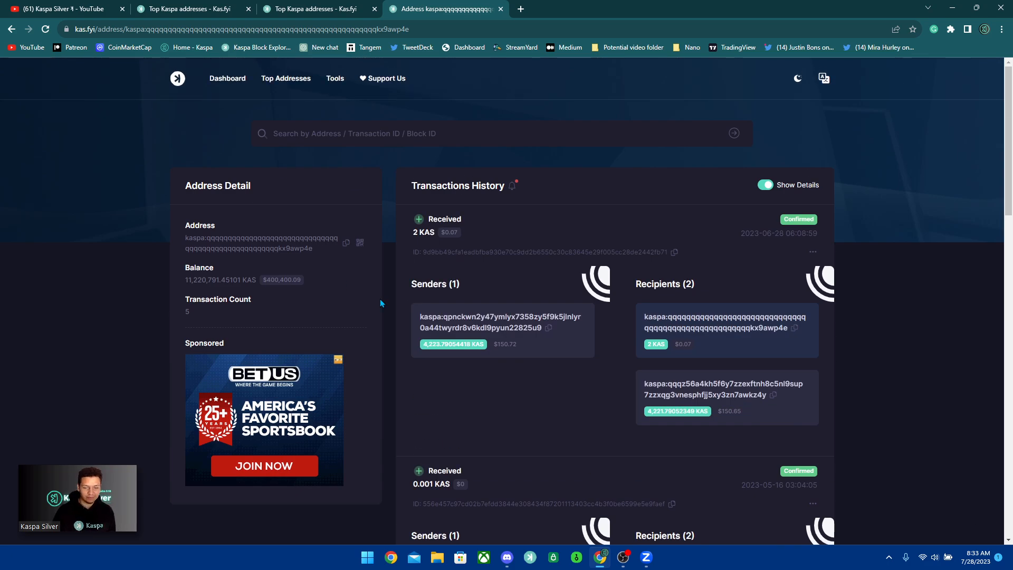
scroll("down", 3)
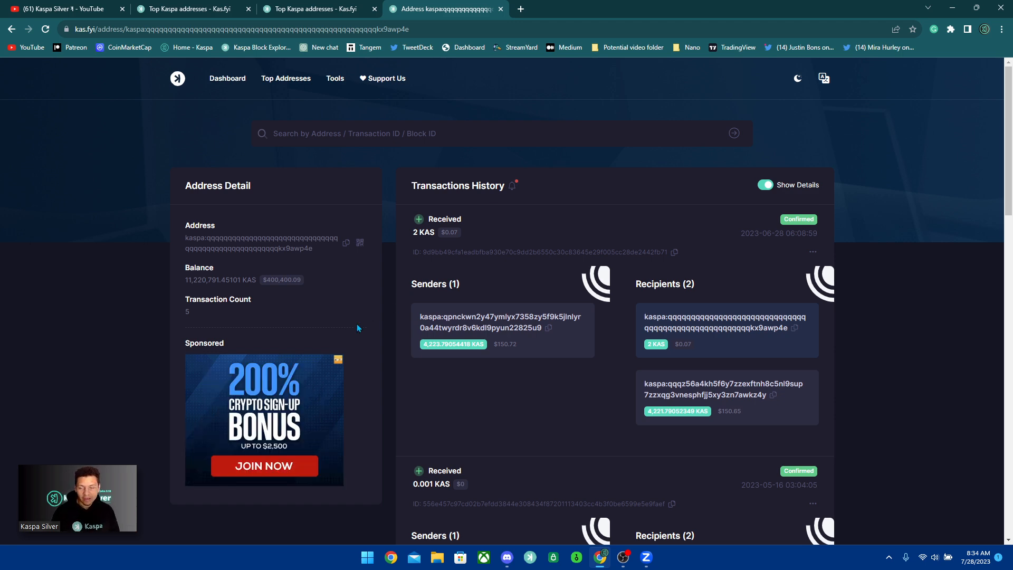
scroll("down", 3)
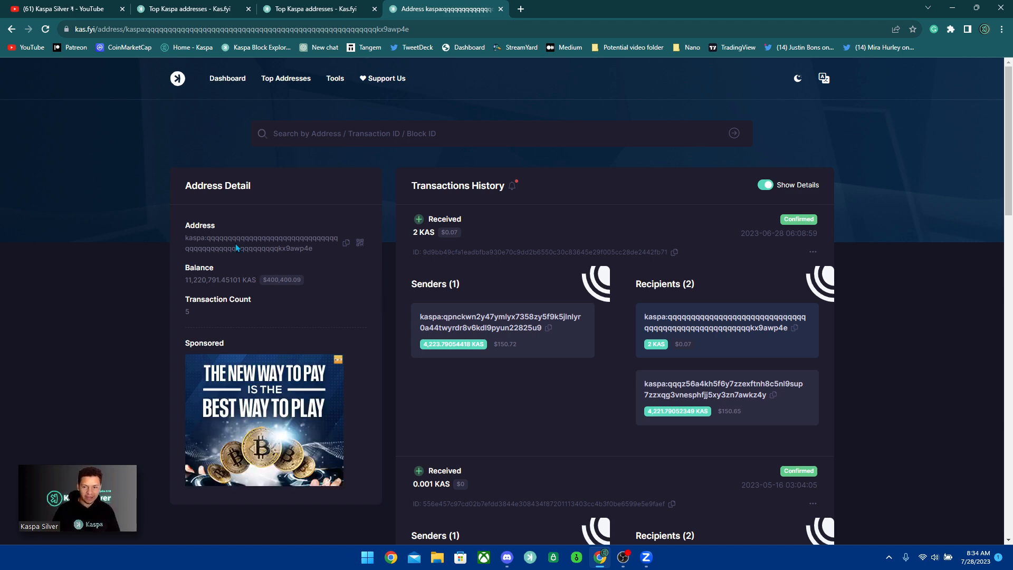
mouse_move(317, 264)
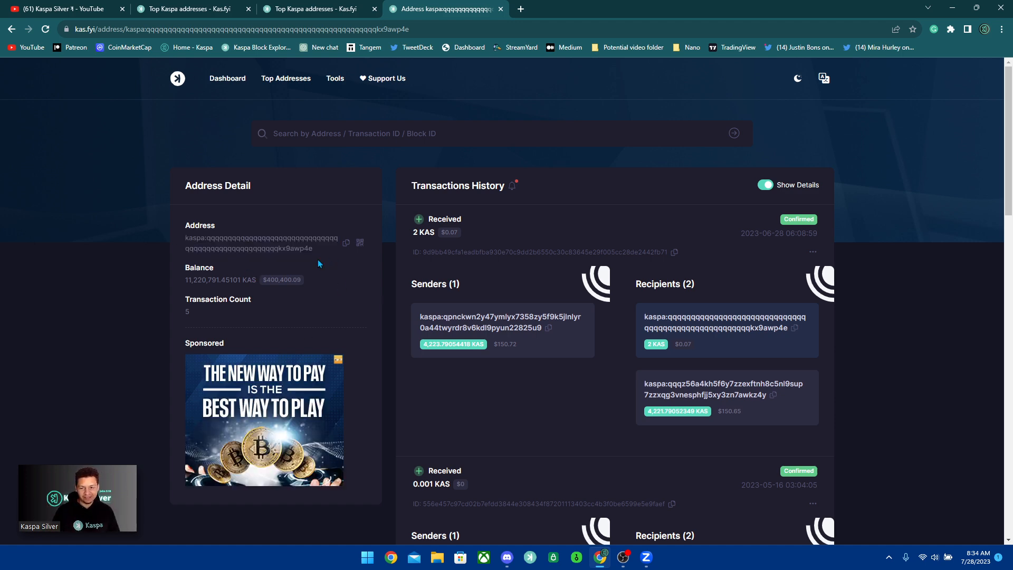
scroll("down", 3)
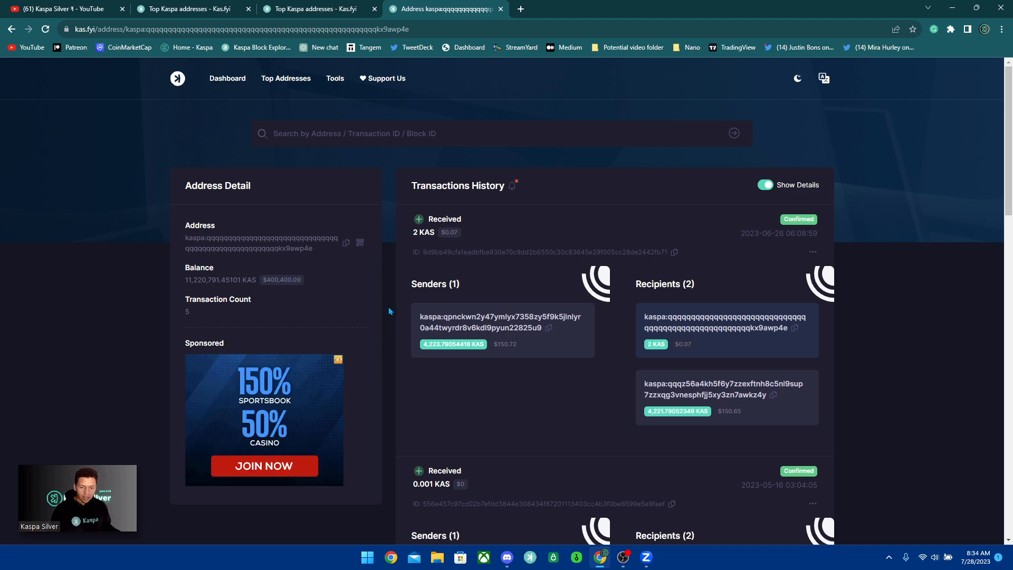
left_click(61, 9)
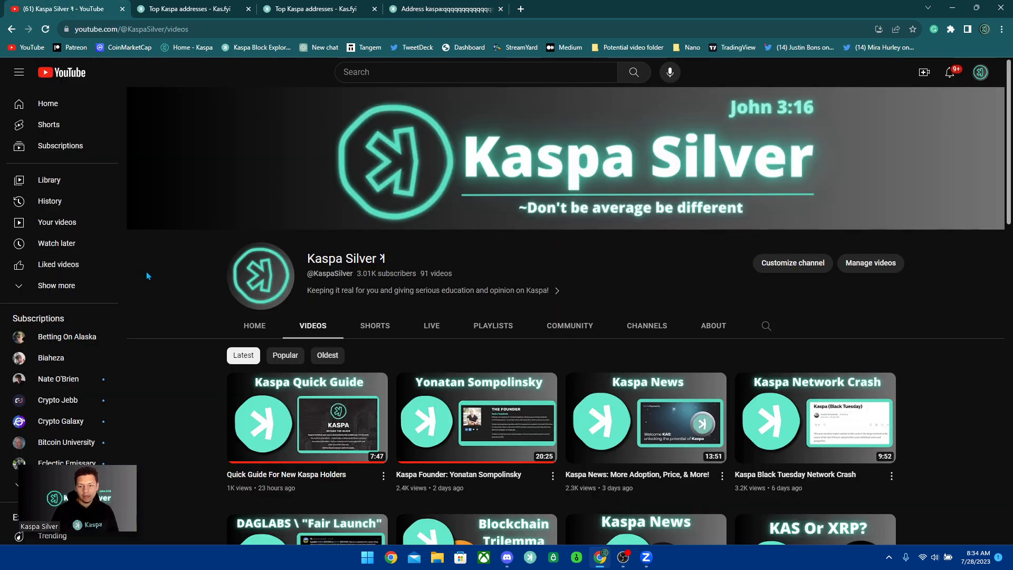